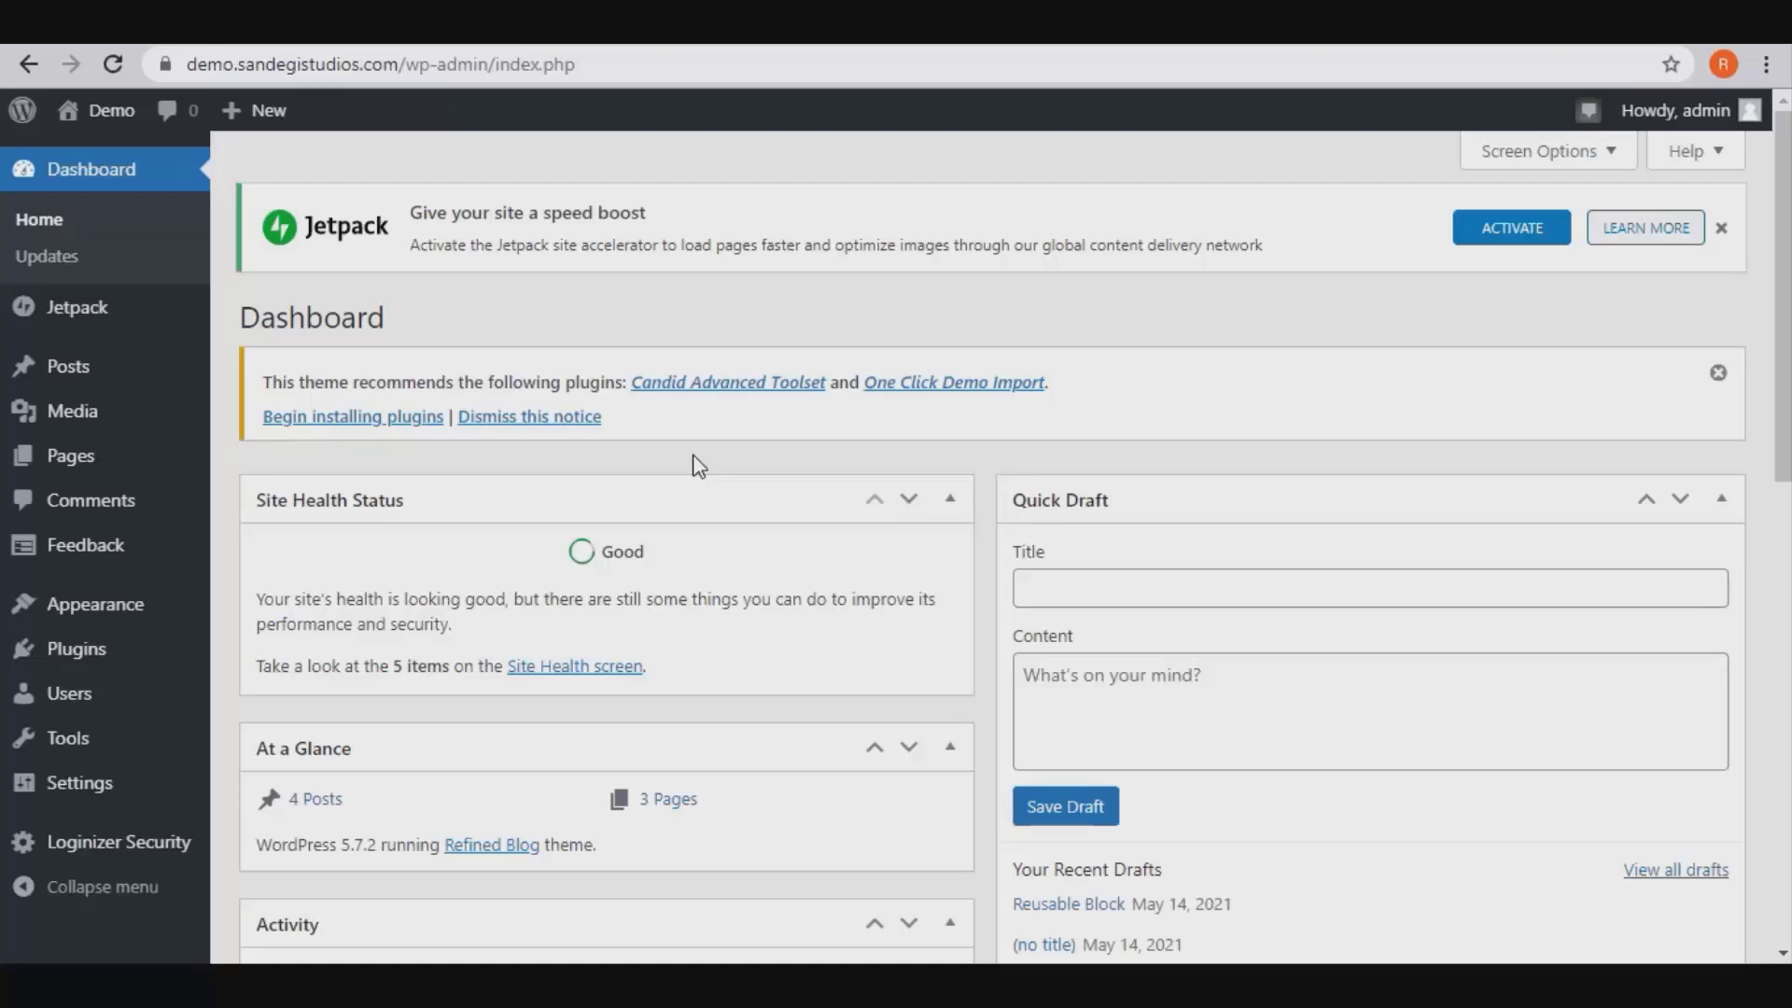
pyautogui.moveTo(76, 306)
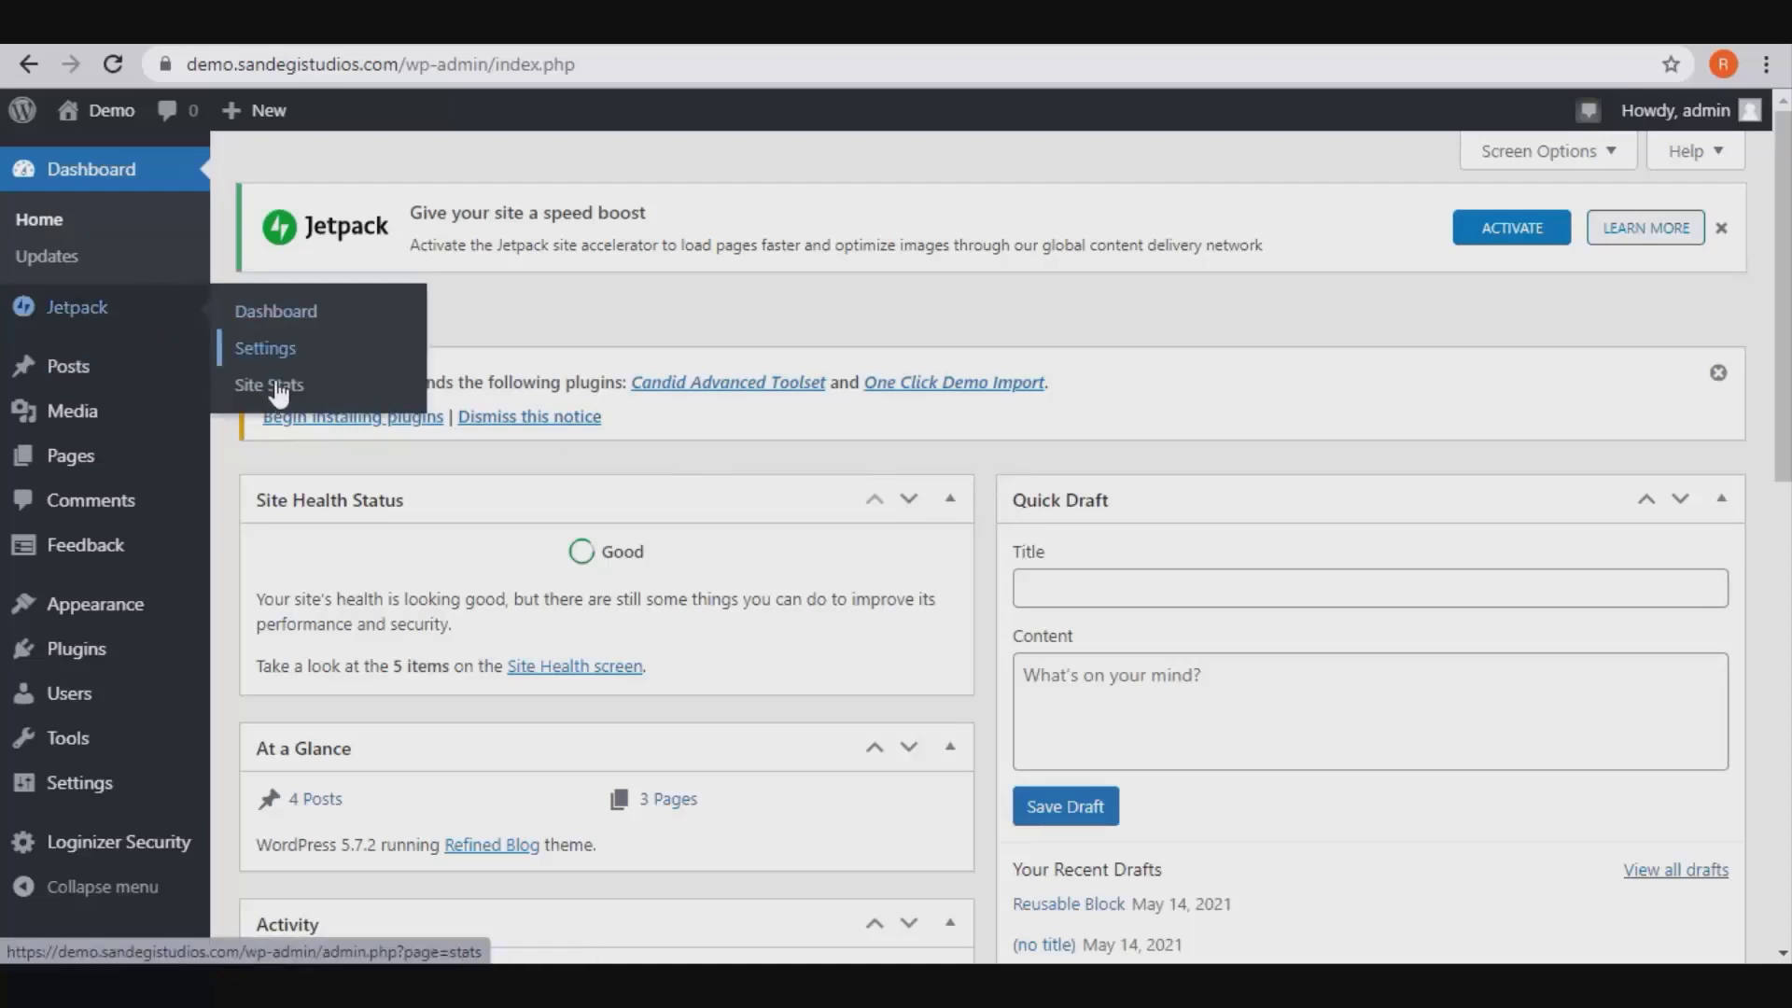
# Step: Enable 'Add sharing buttons to your posts and pages' in Jetpack's Sharing settings
pyautogui.click(263, 347)
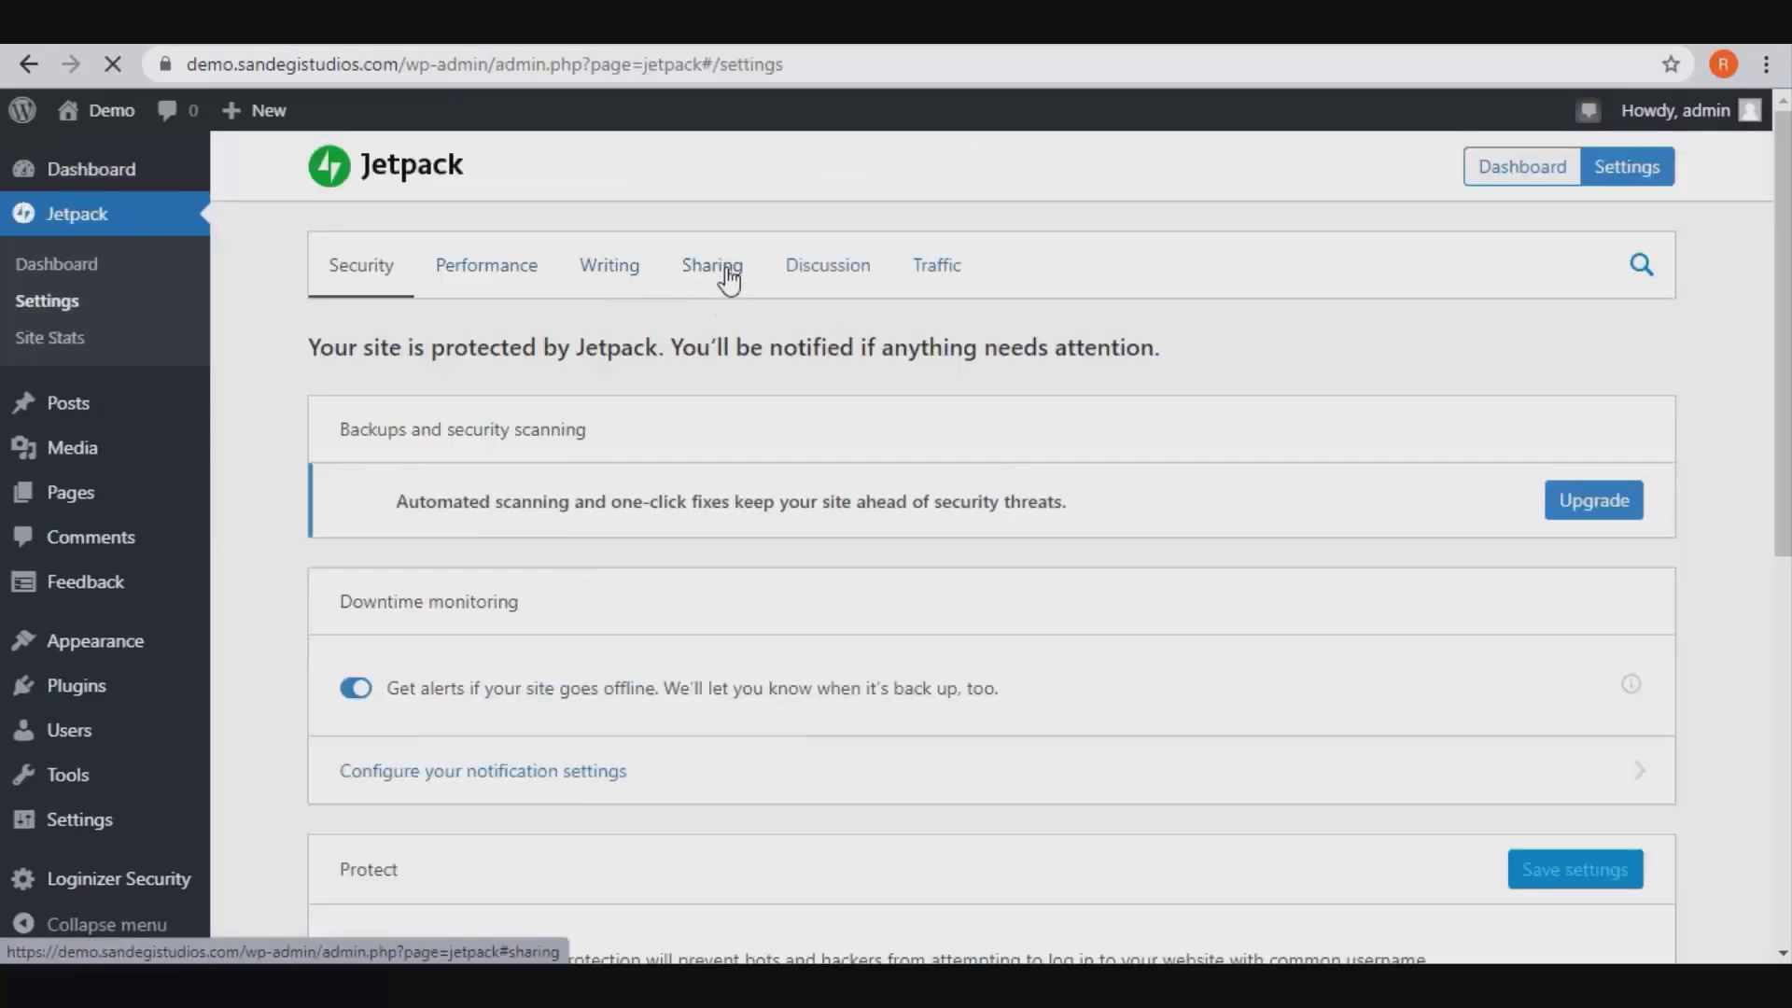
pyautogui.click(712, 263)
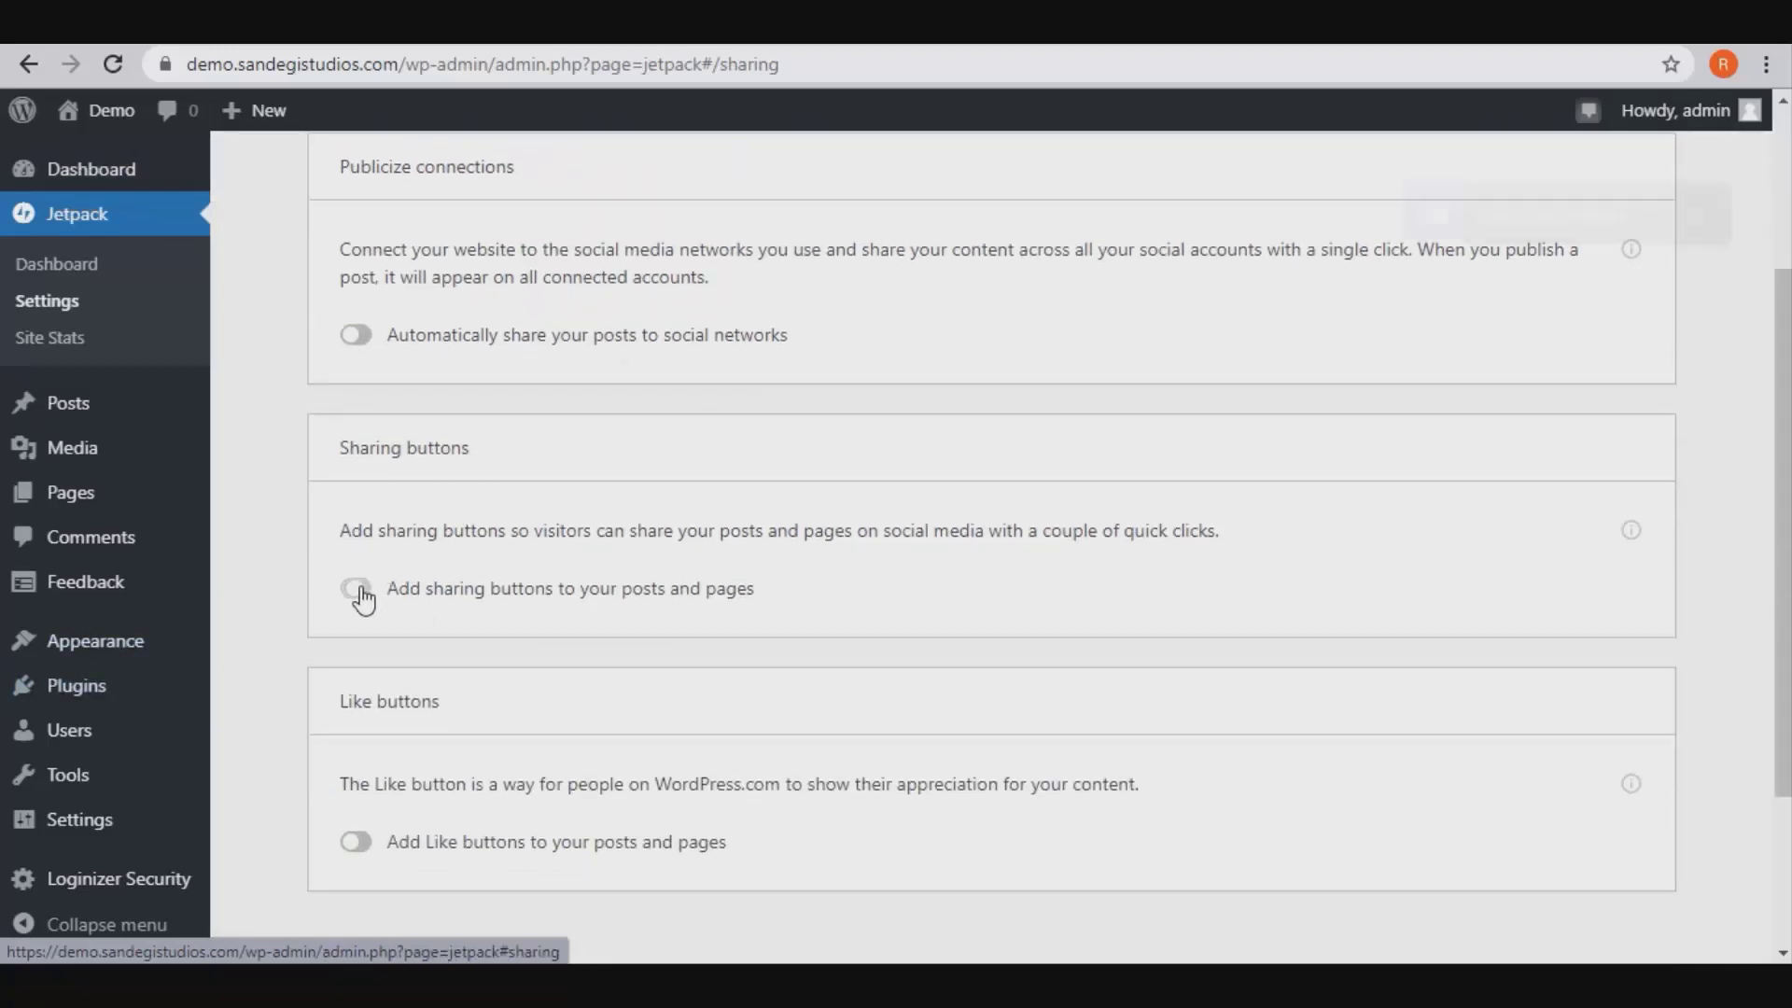
pyautogui.click(354, 588)
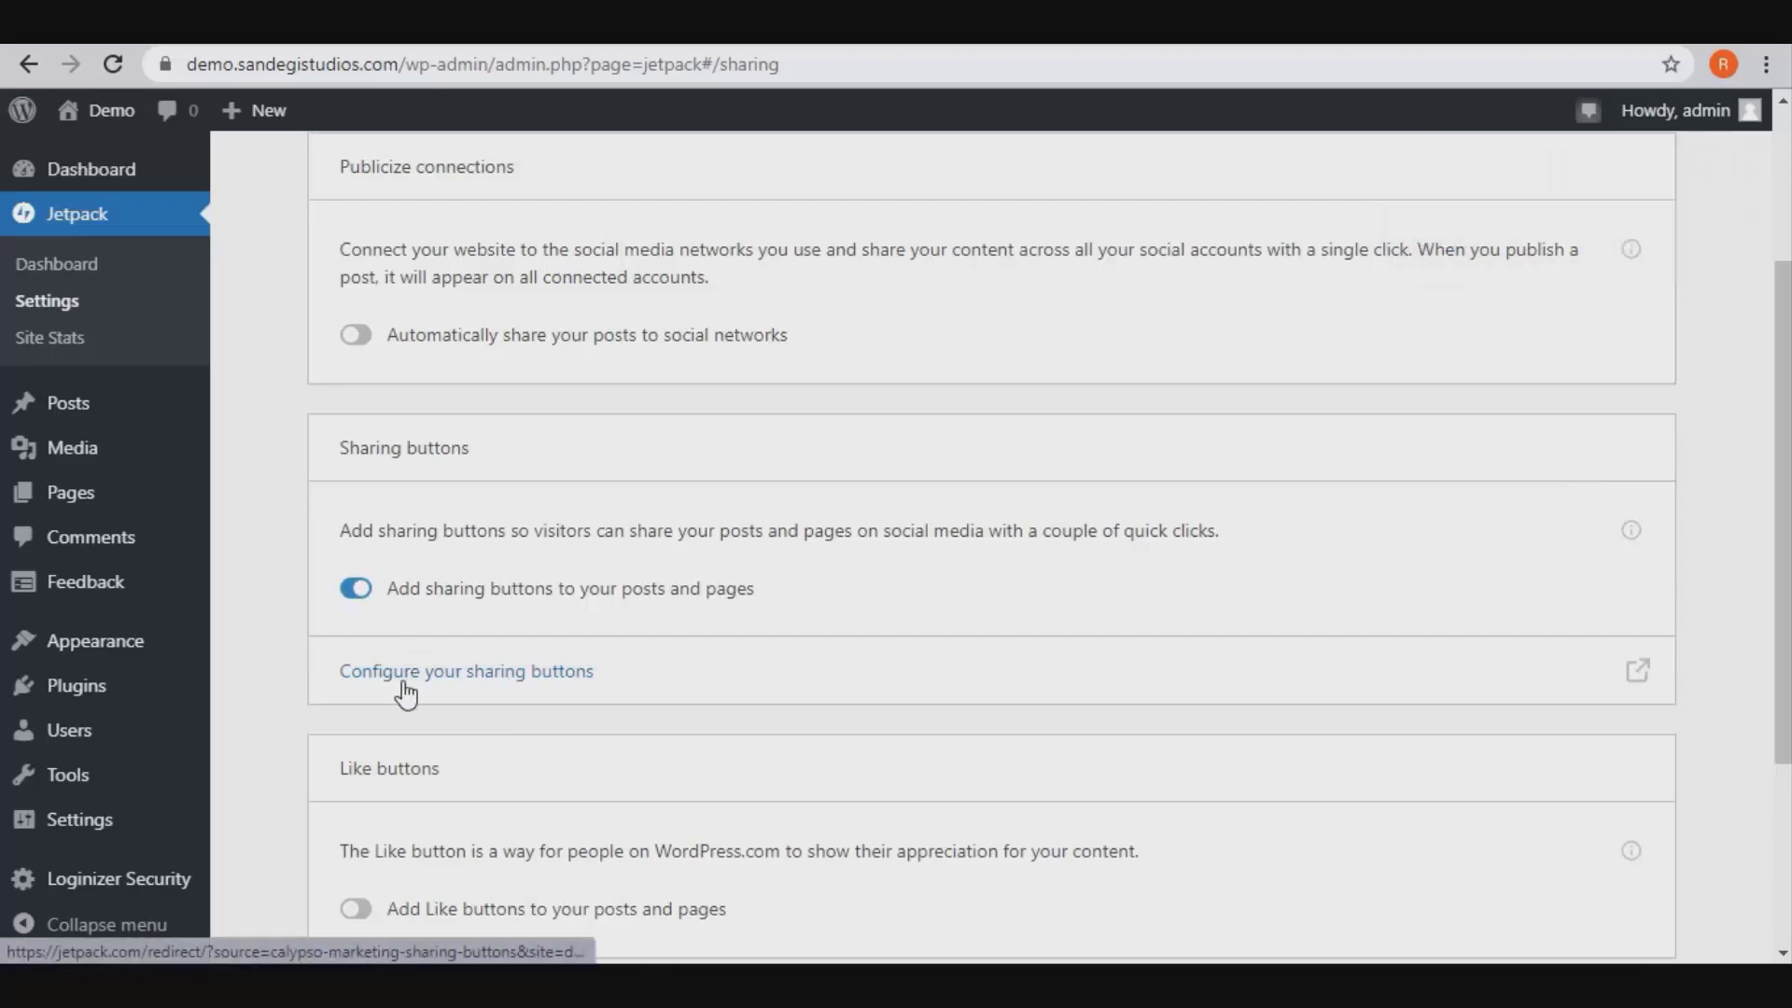
# Step: Edit the visible sharing buttons and drag WhatsApp to the first position
pyautogui.click(465, 670)
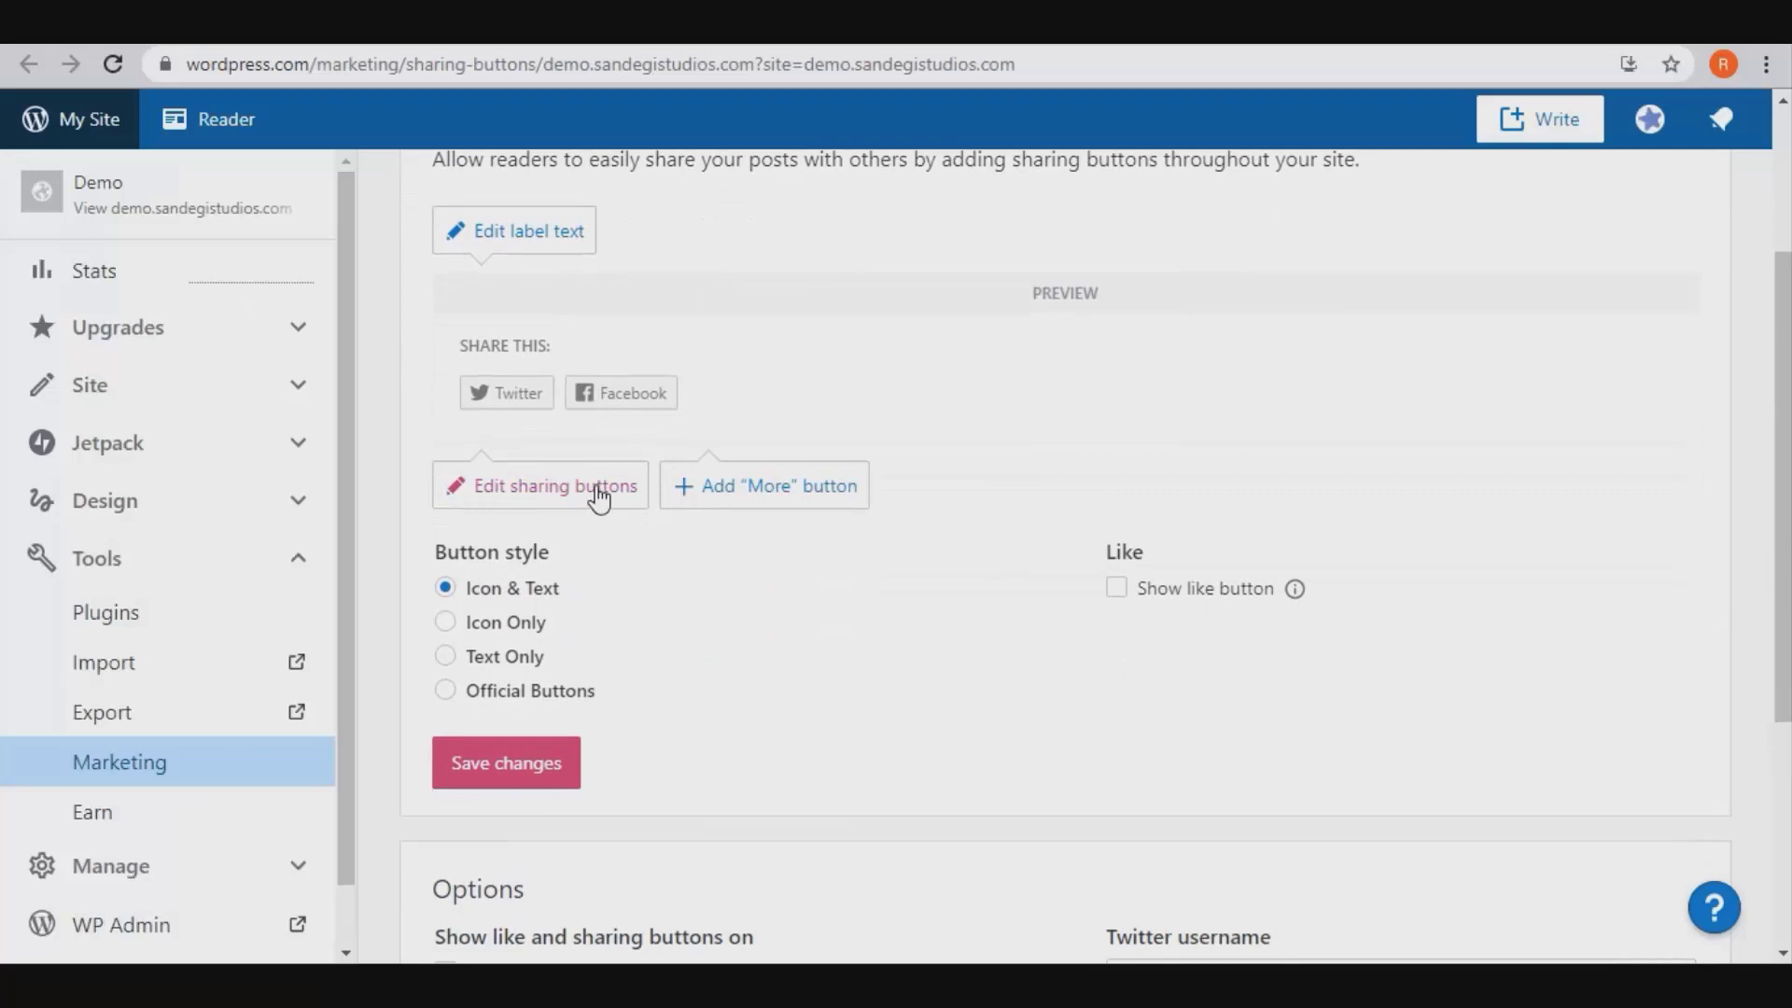
pyautogui.click(551, 485)
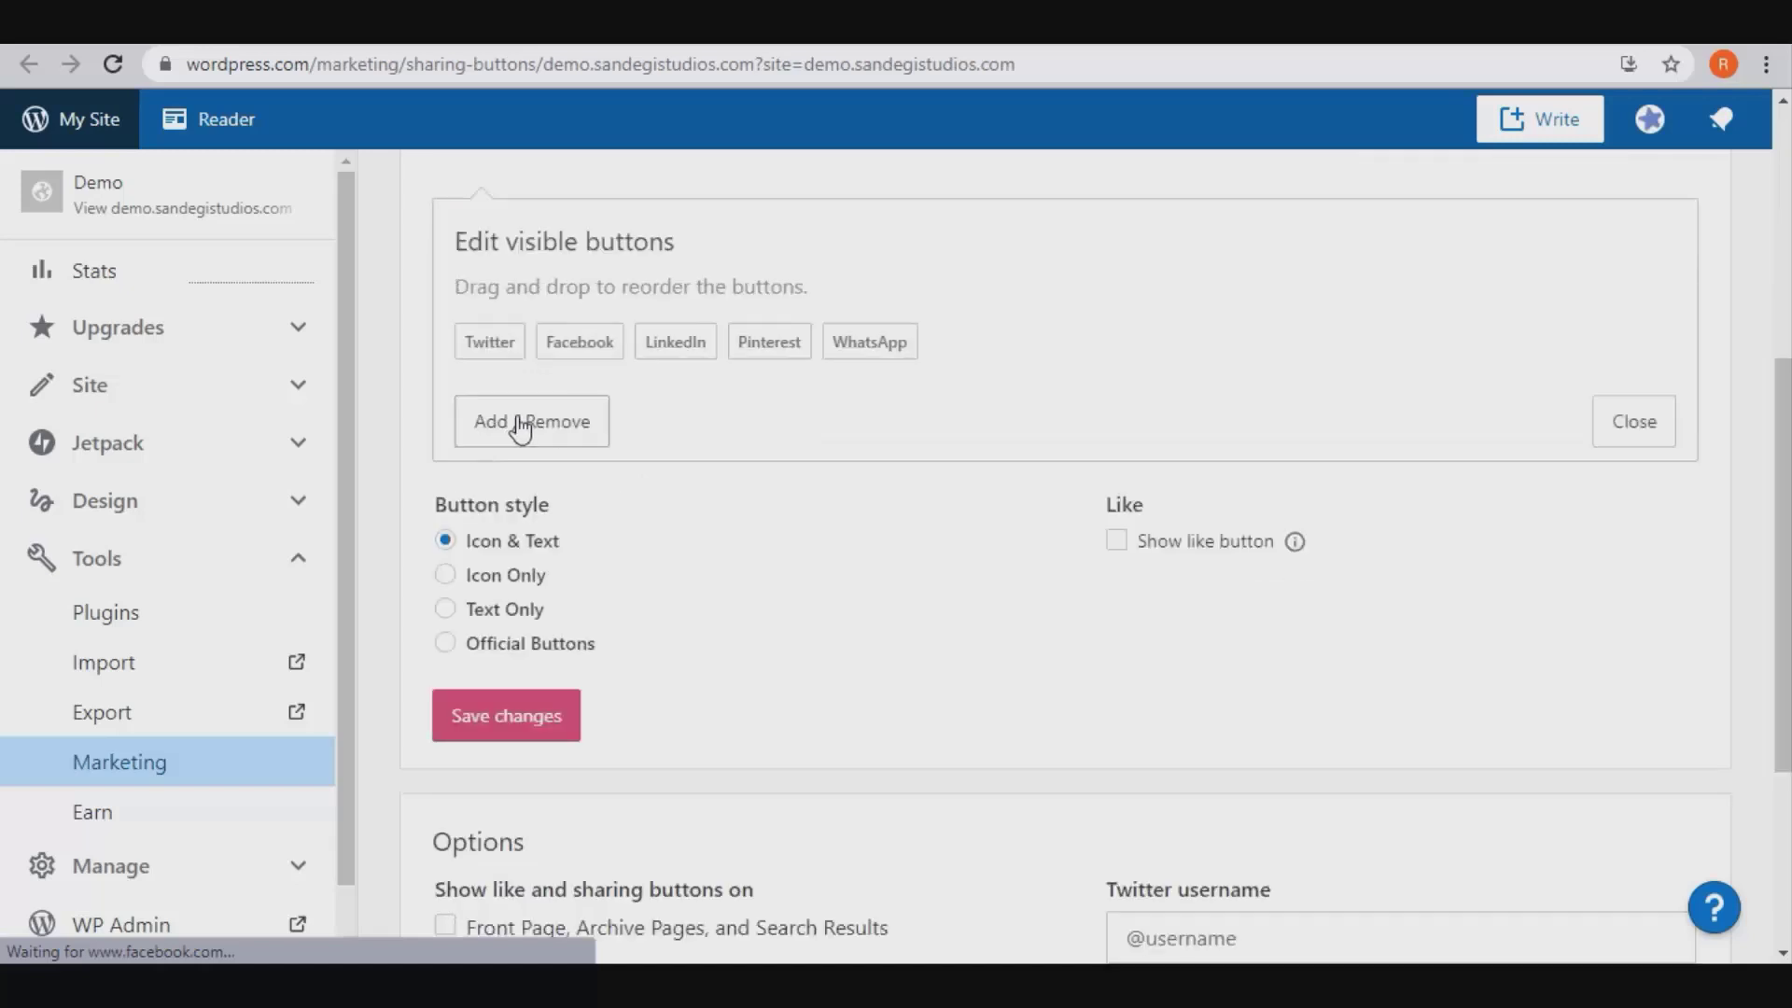
pyautogui.moveTo(868, 340); pyautogui.dragTo(651, 340)
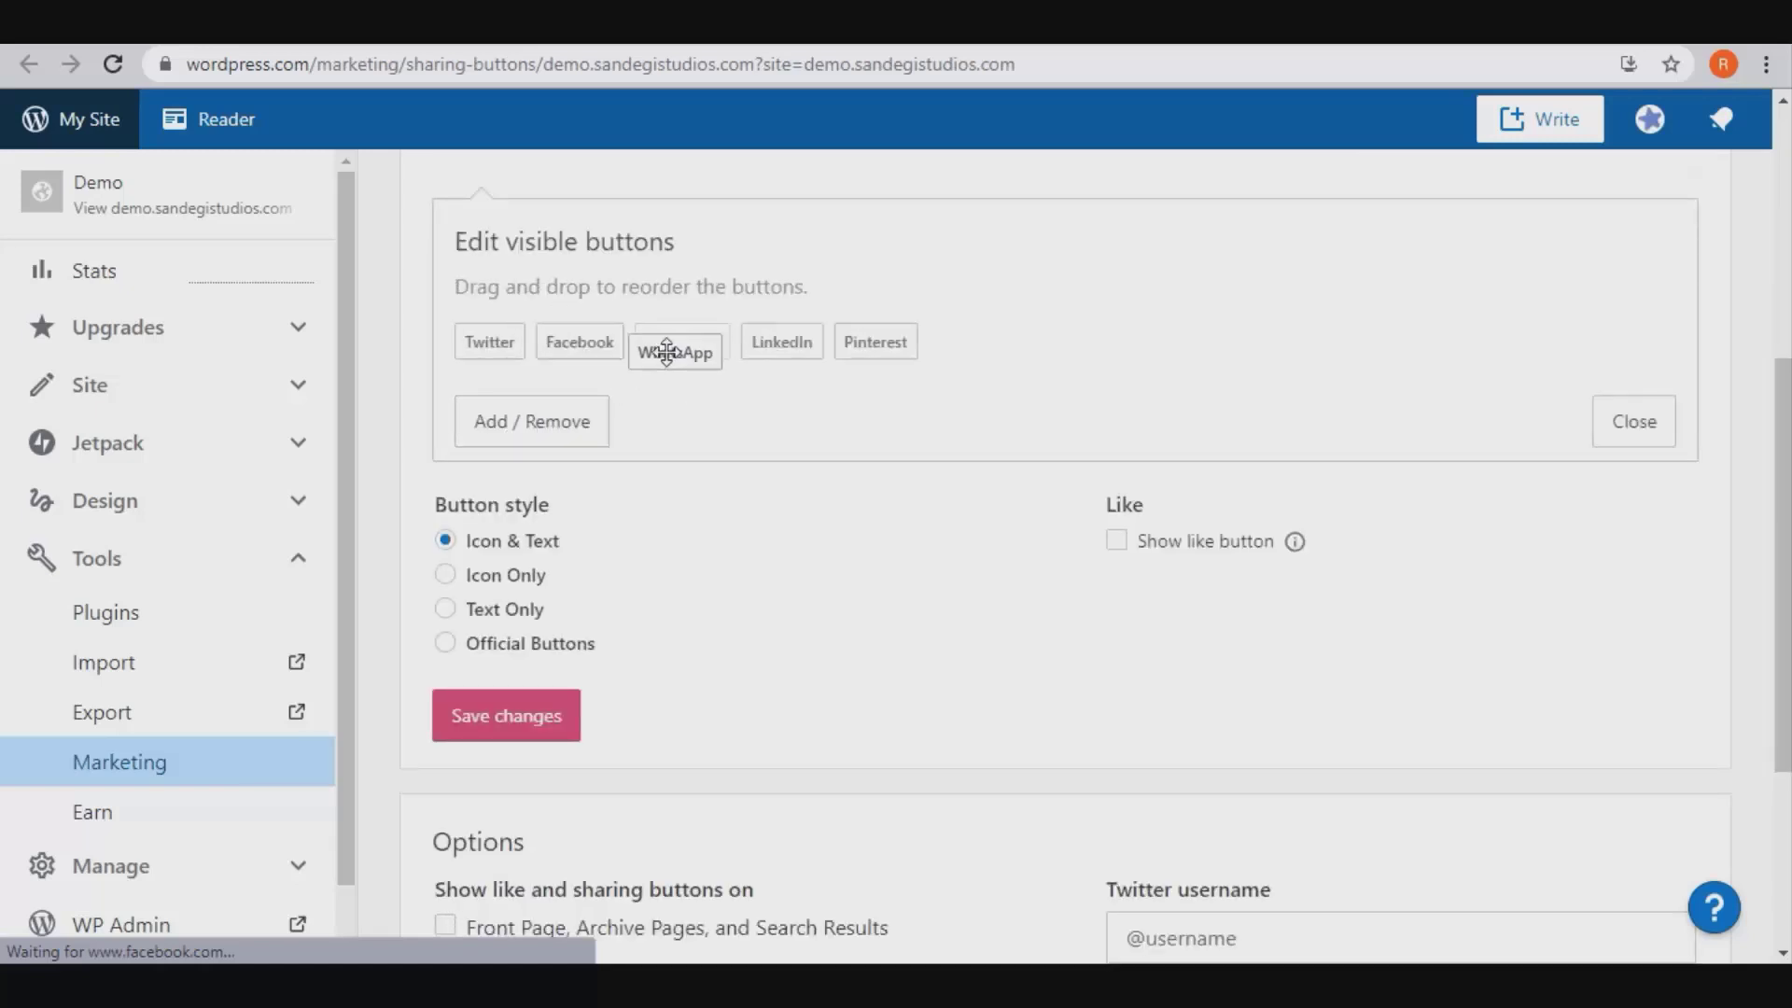
pyautogui.moveTo(674, 351); pyautogui.dragTo(491, 340)
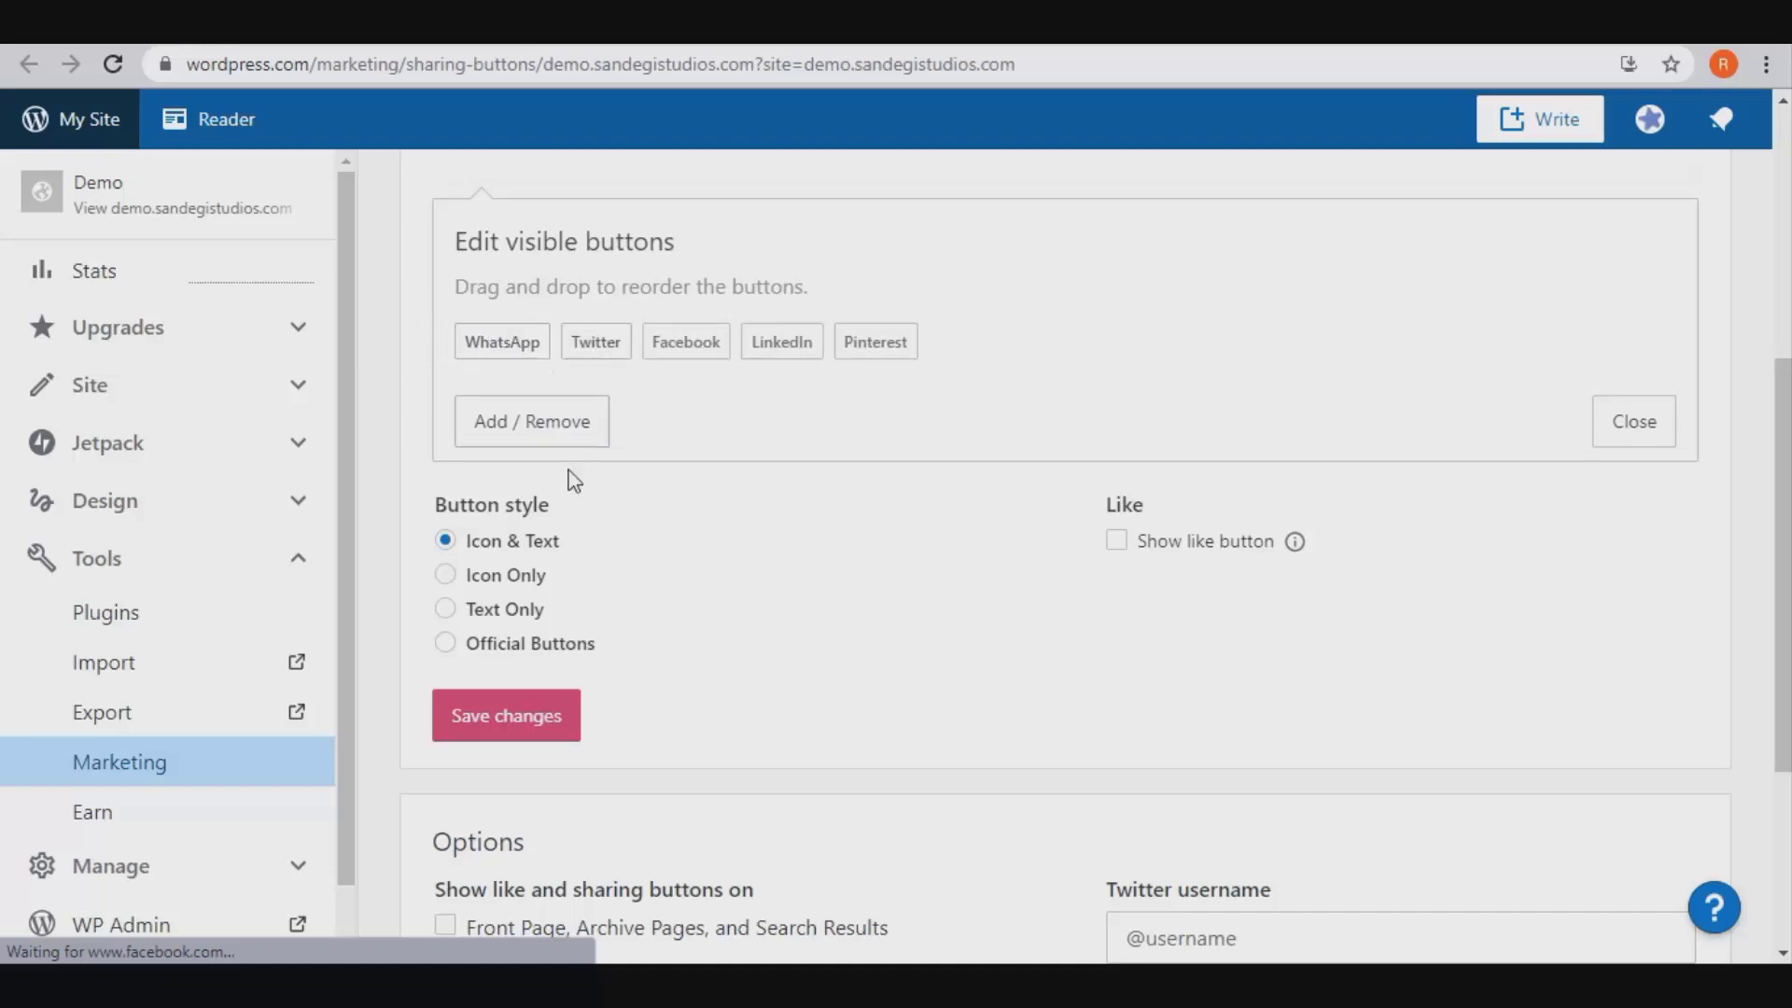
pyautogui.moveTo(788, 481)
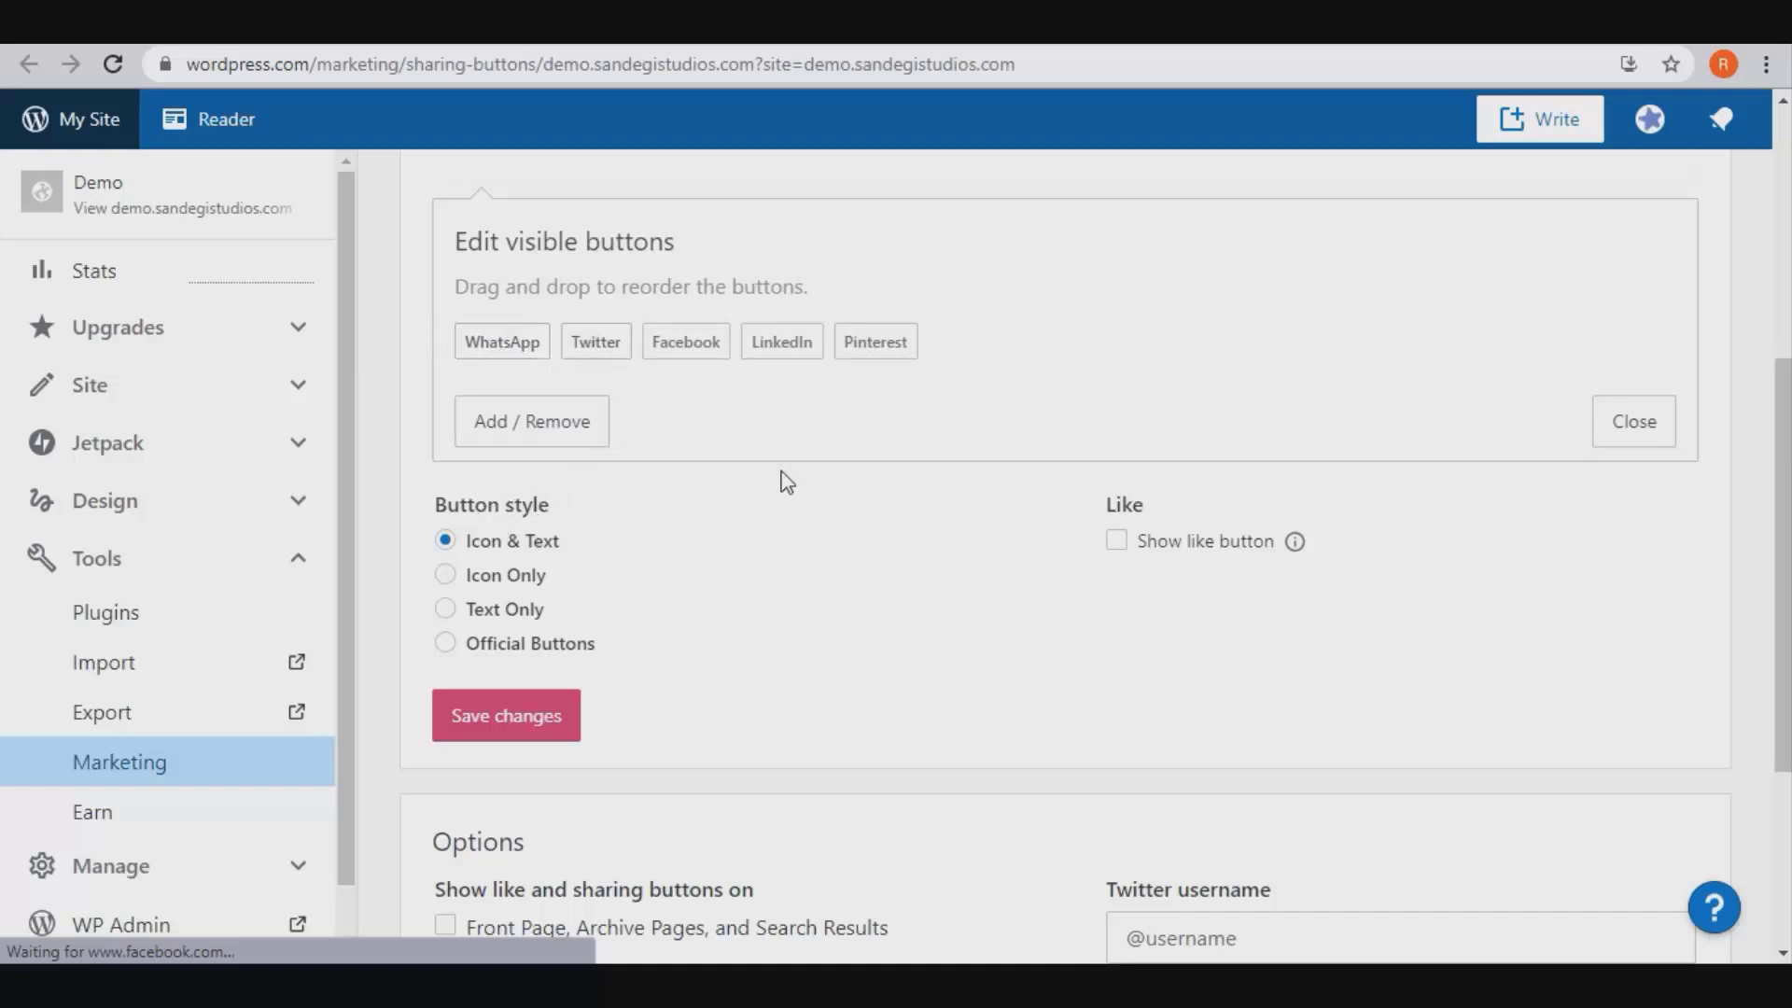
# Step: Set button style to Icon Only, untick Pages so buttons show on posts only, and save
pyautogui.click(1631, 420)
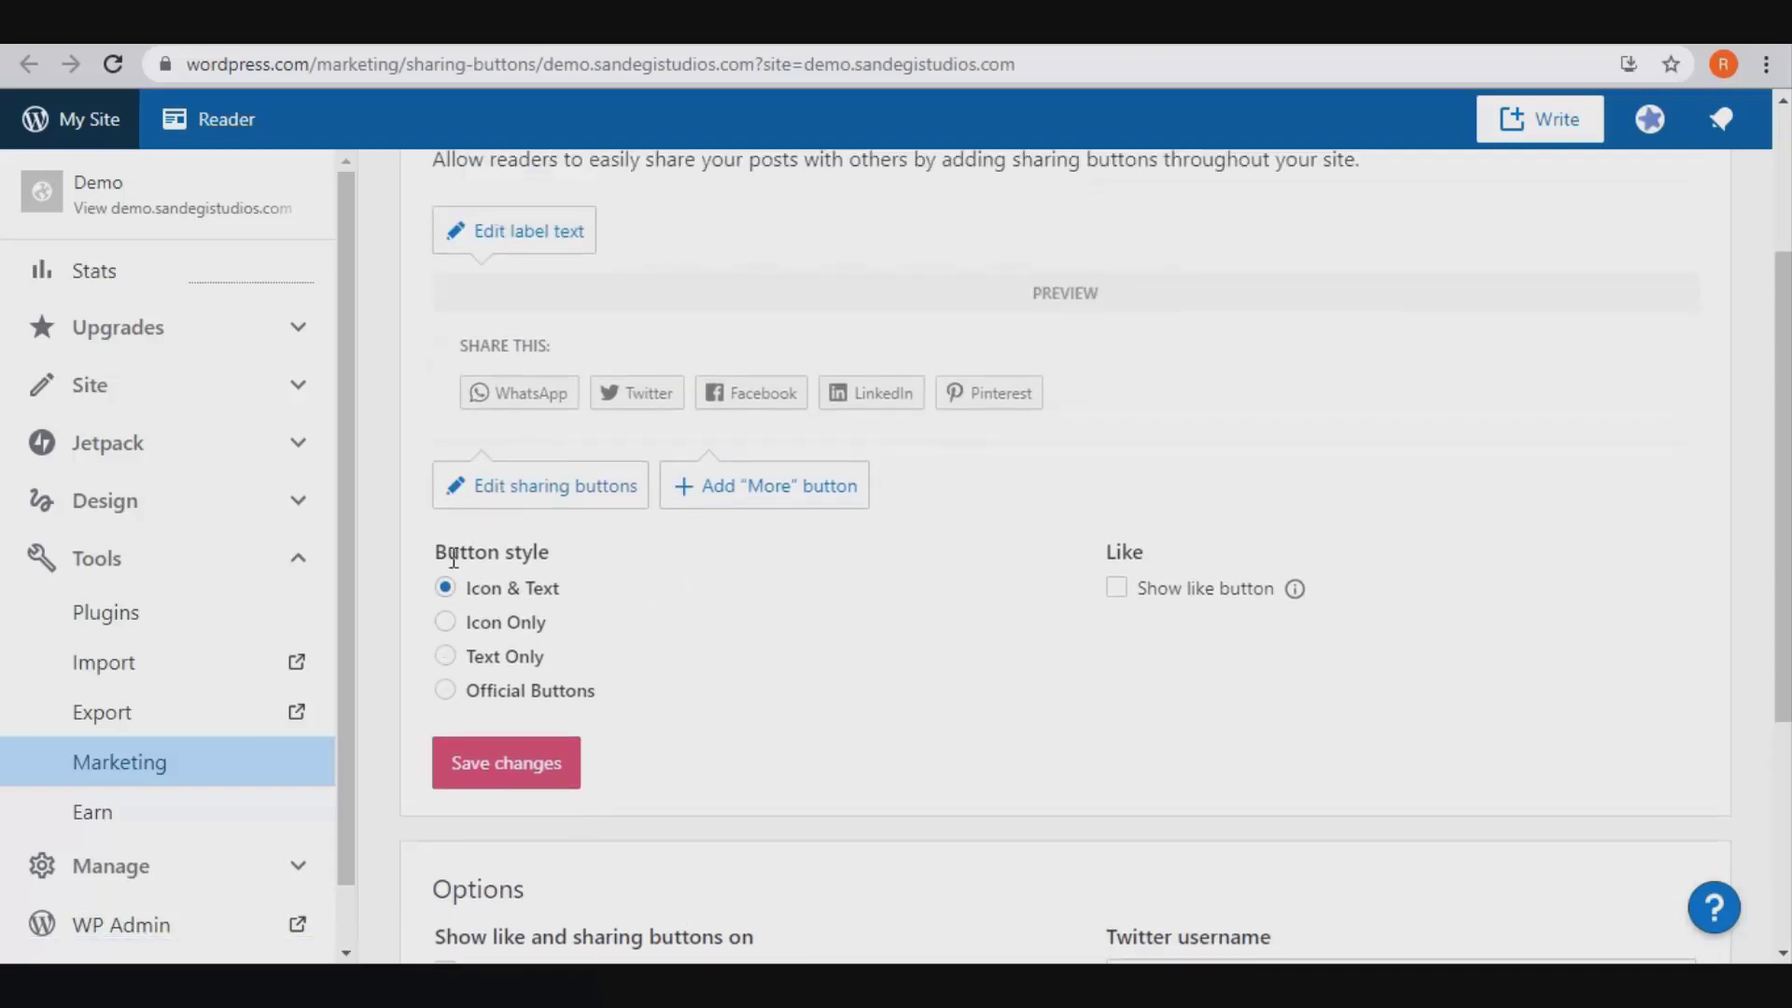
pyautogui.click(444, 621)
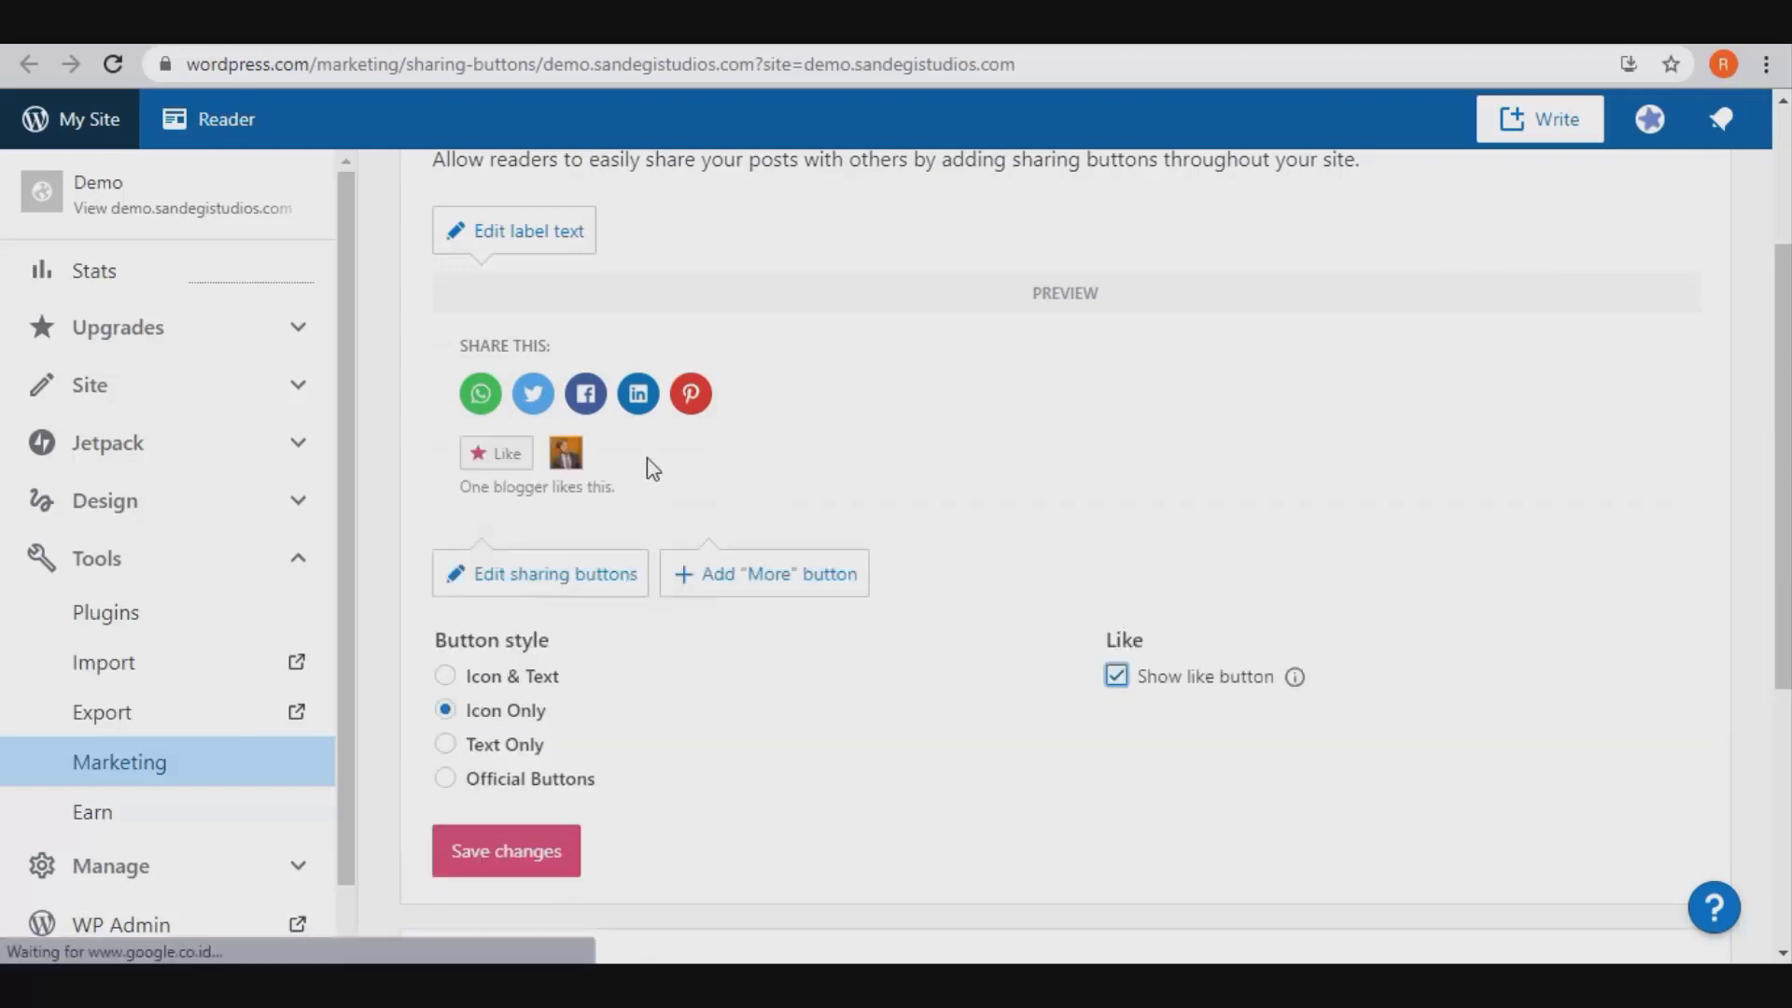
pyautogui.moveTo(1178, 704)
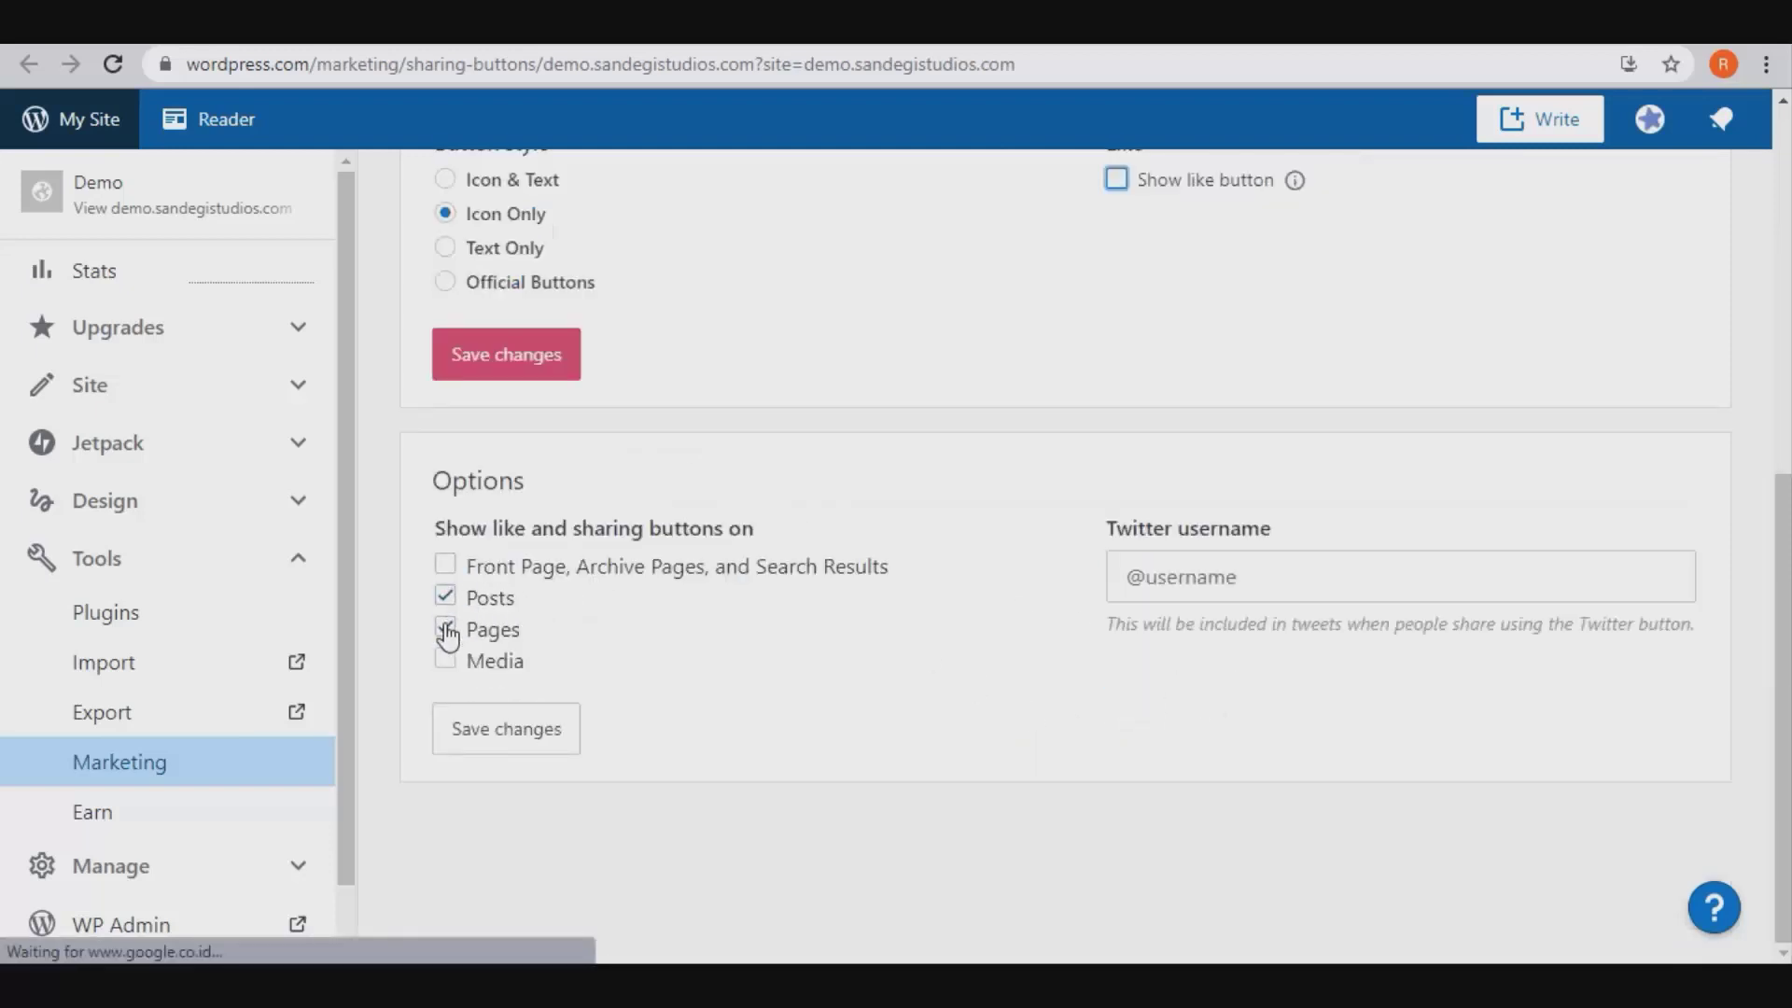
pyautogui.click(444, 629)
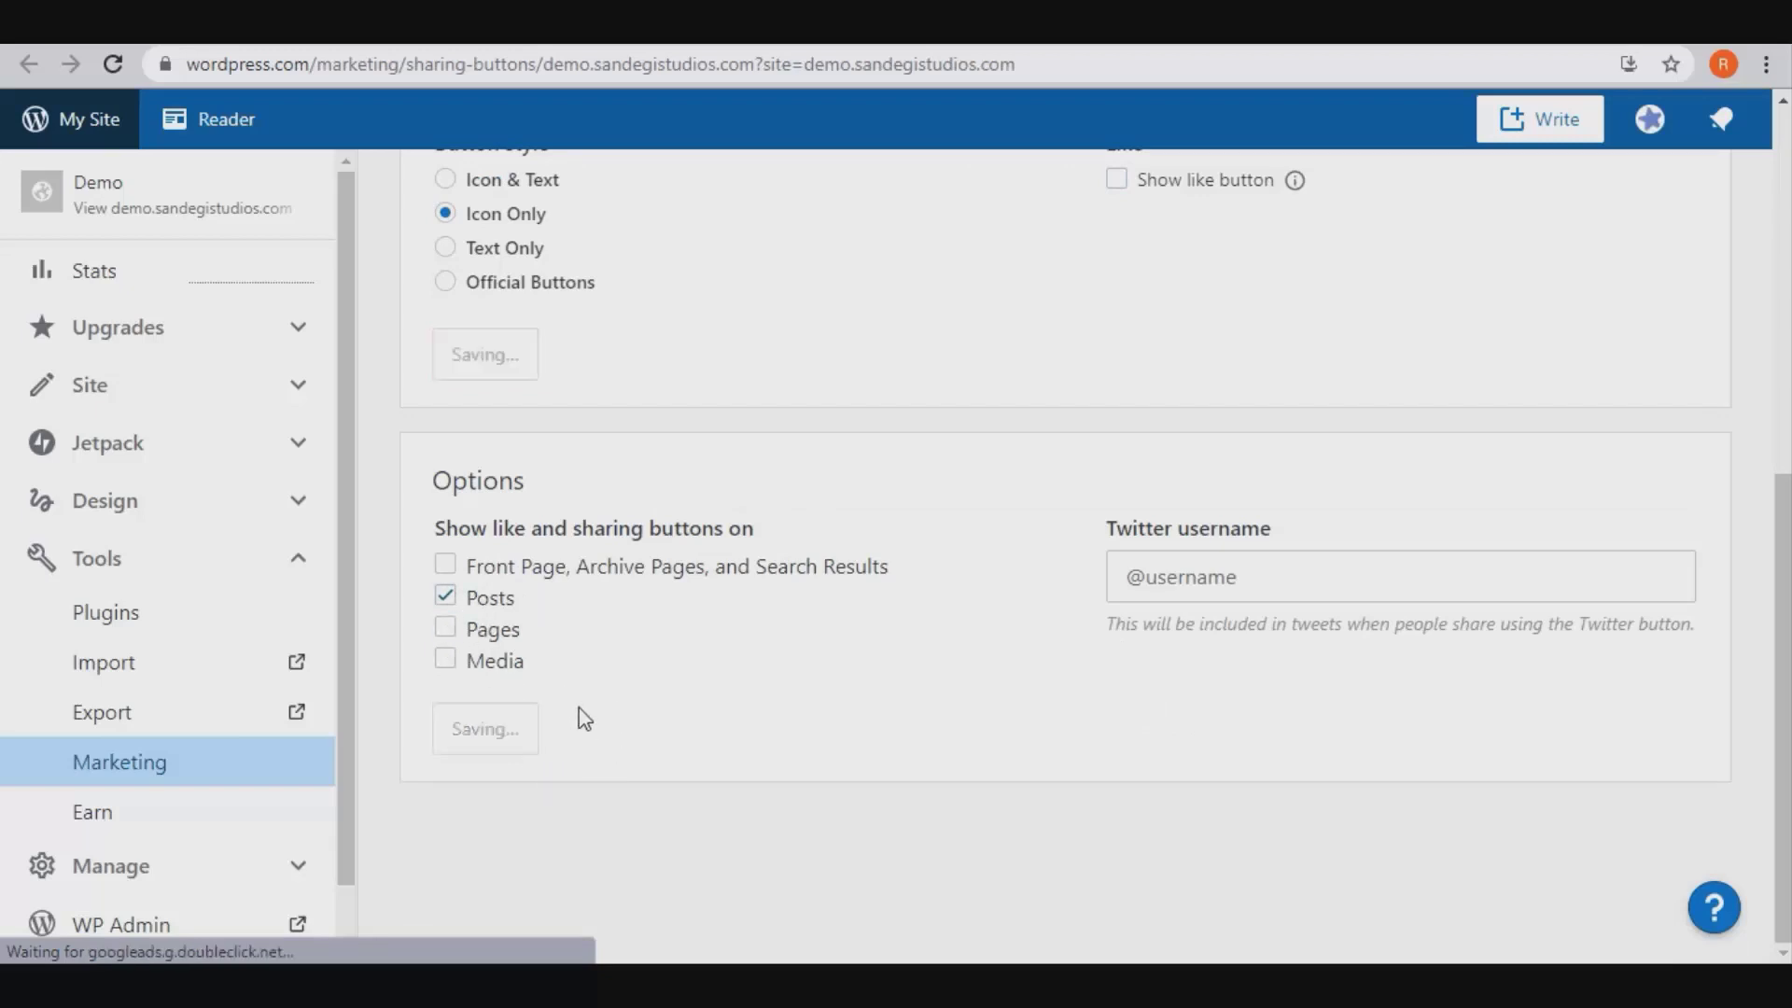
pyautogui.click(486, 729)
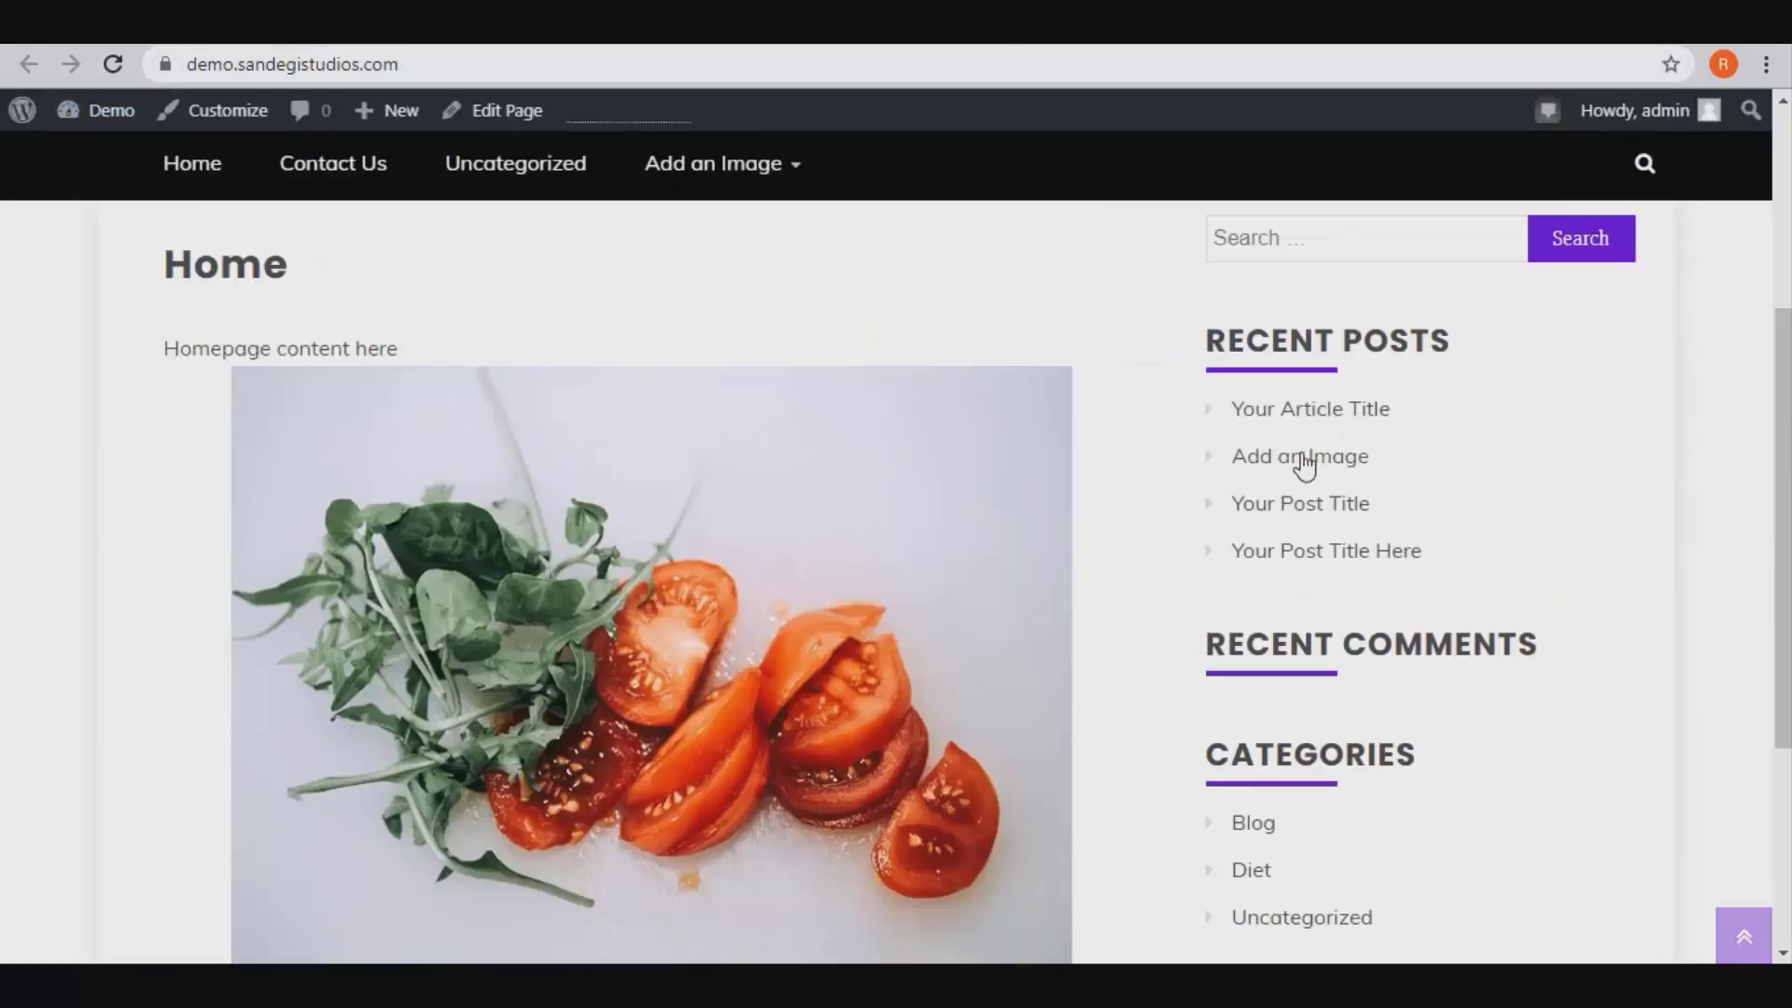
# Step: Open the post 'Your Article Title' from the homepage's Recent Posts
pyautogui.scroll(-3)
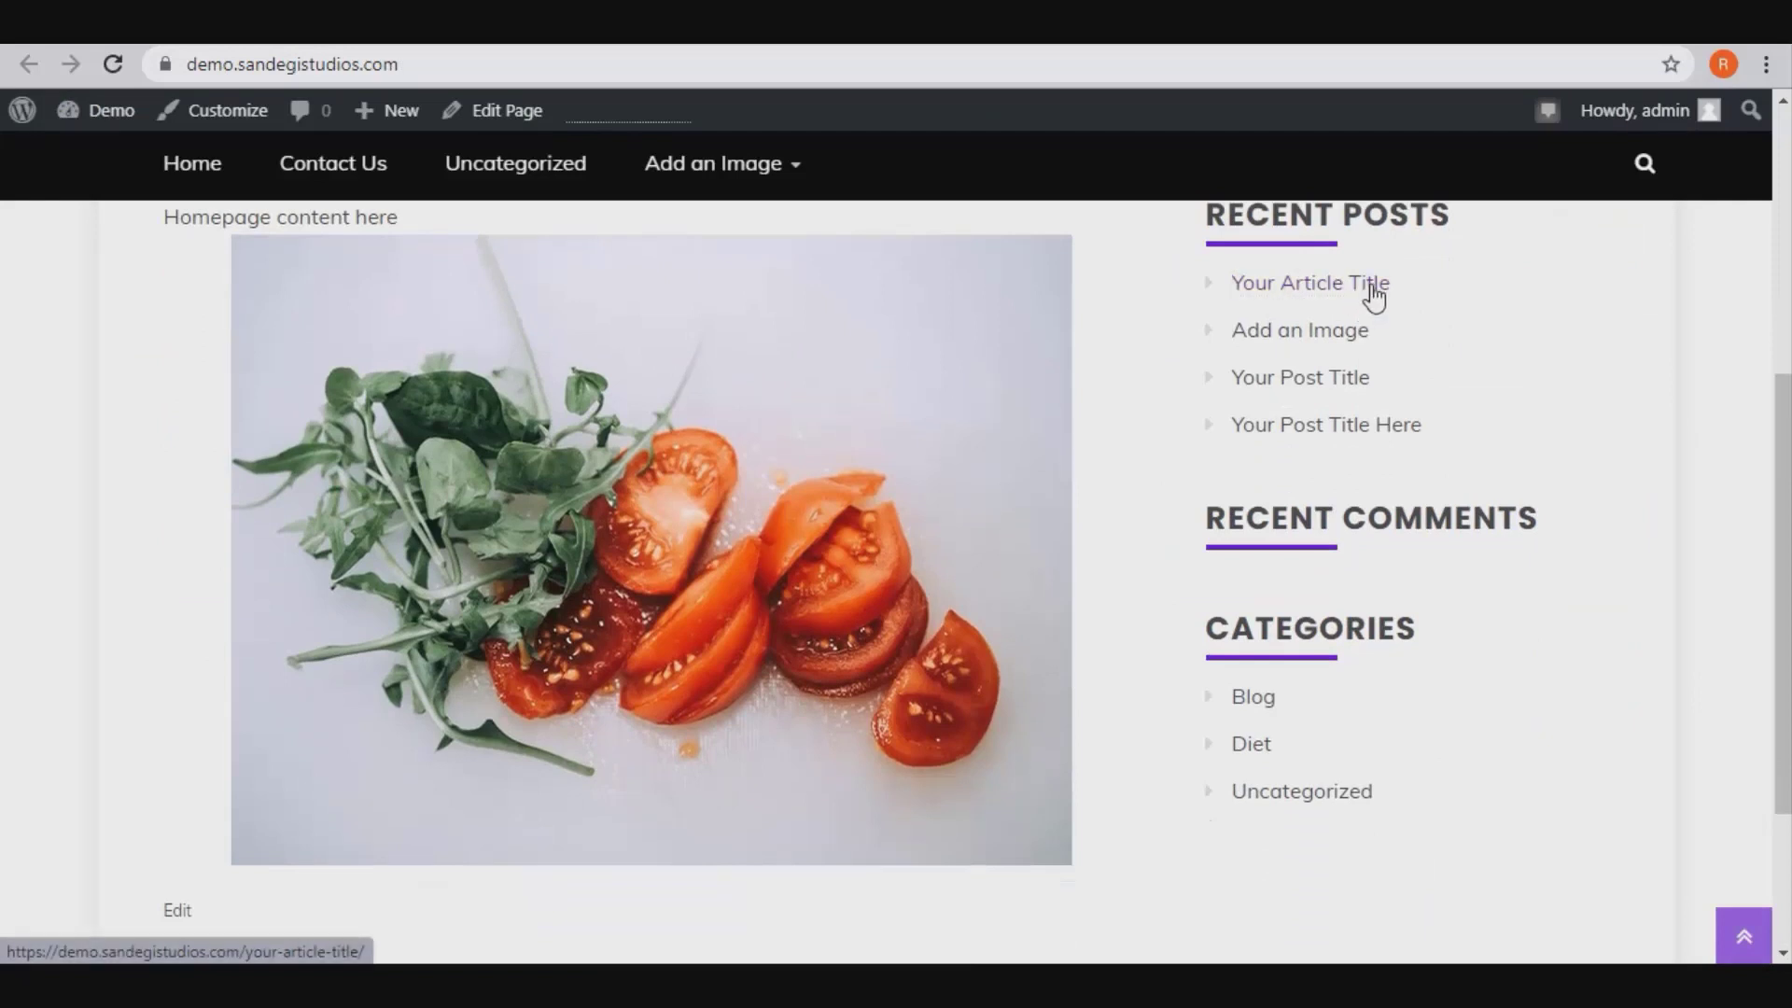
pyautogui.click(1311, 282)
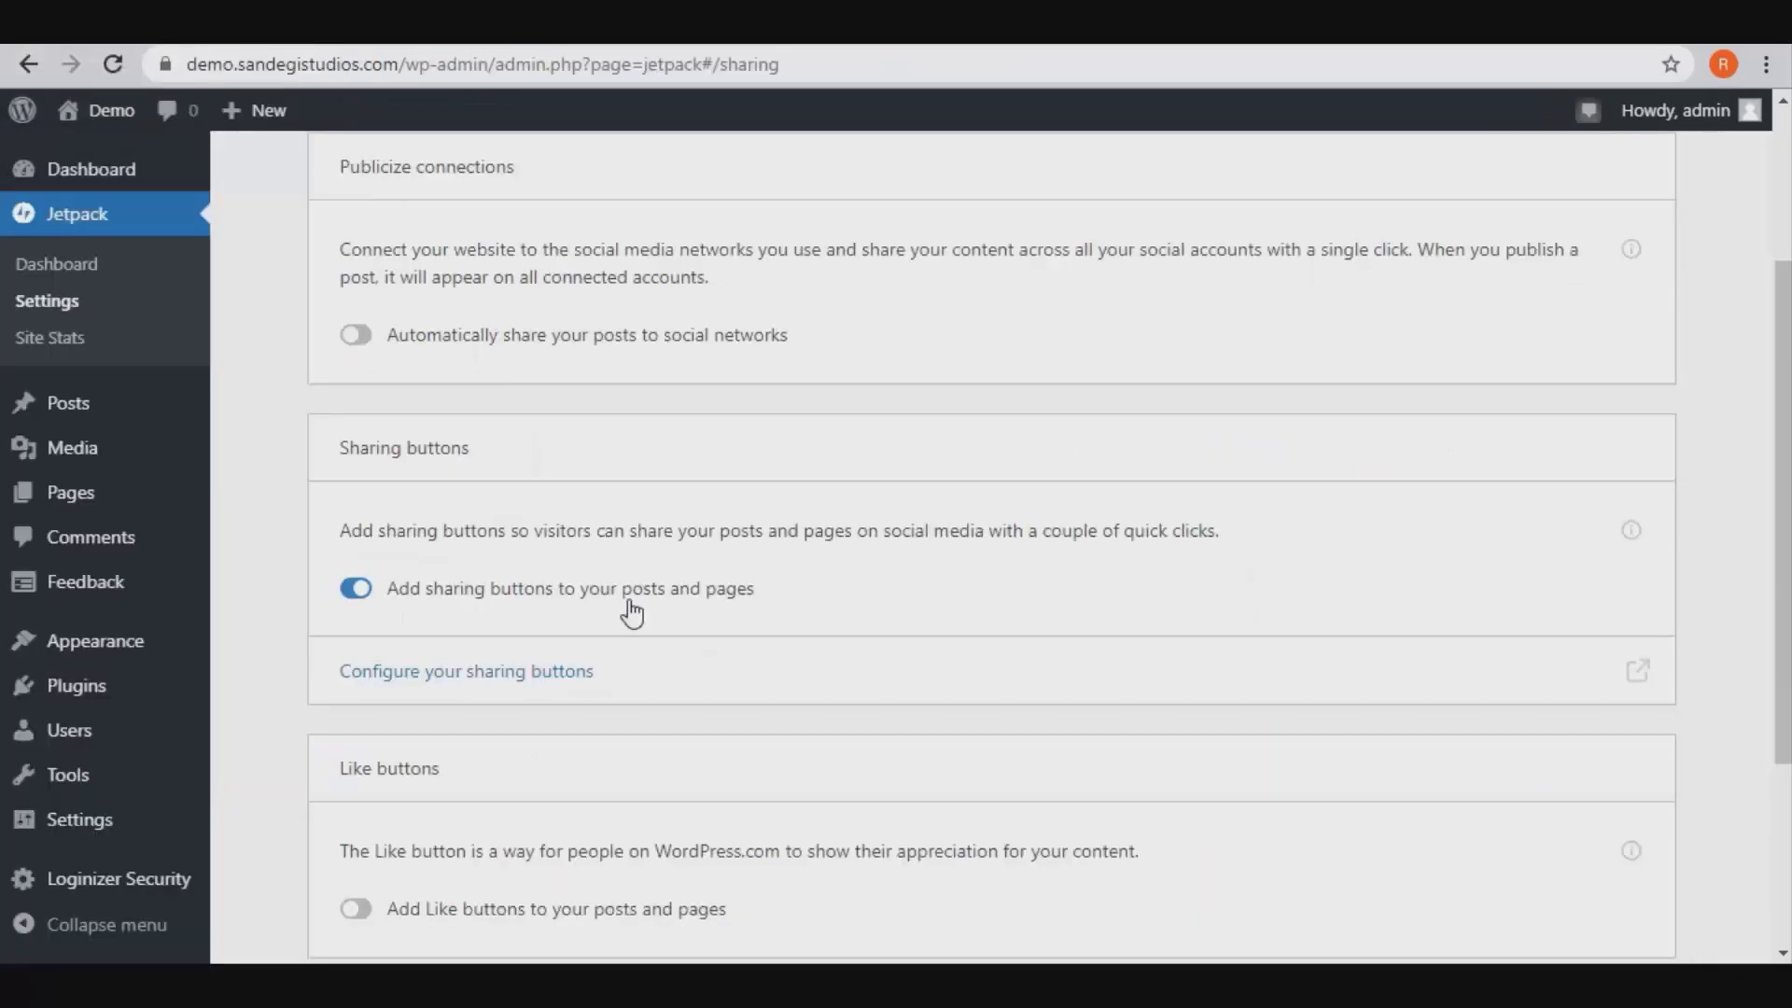
pyautogui.scroll(3)
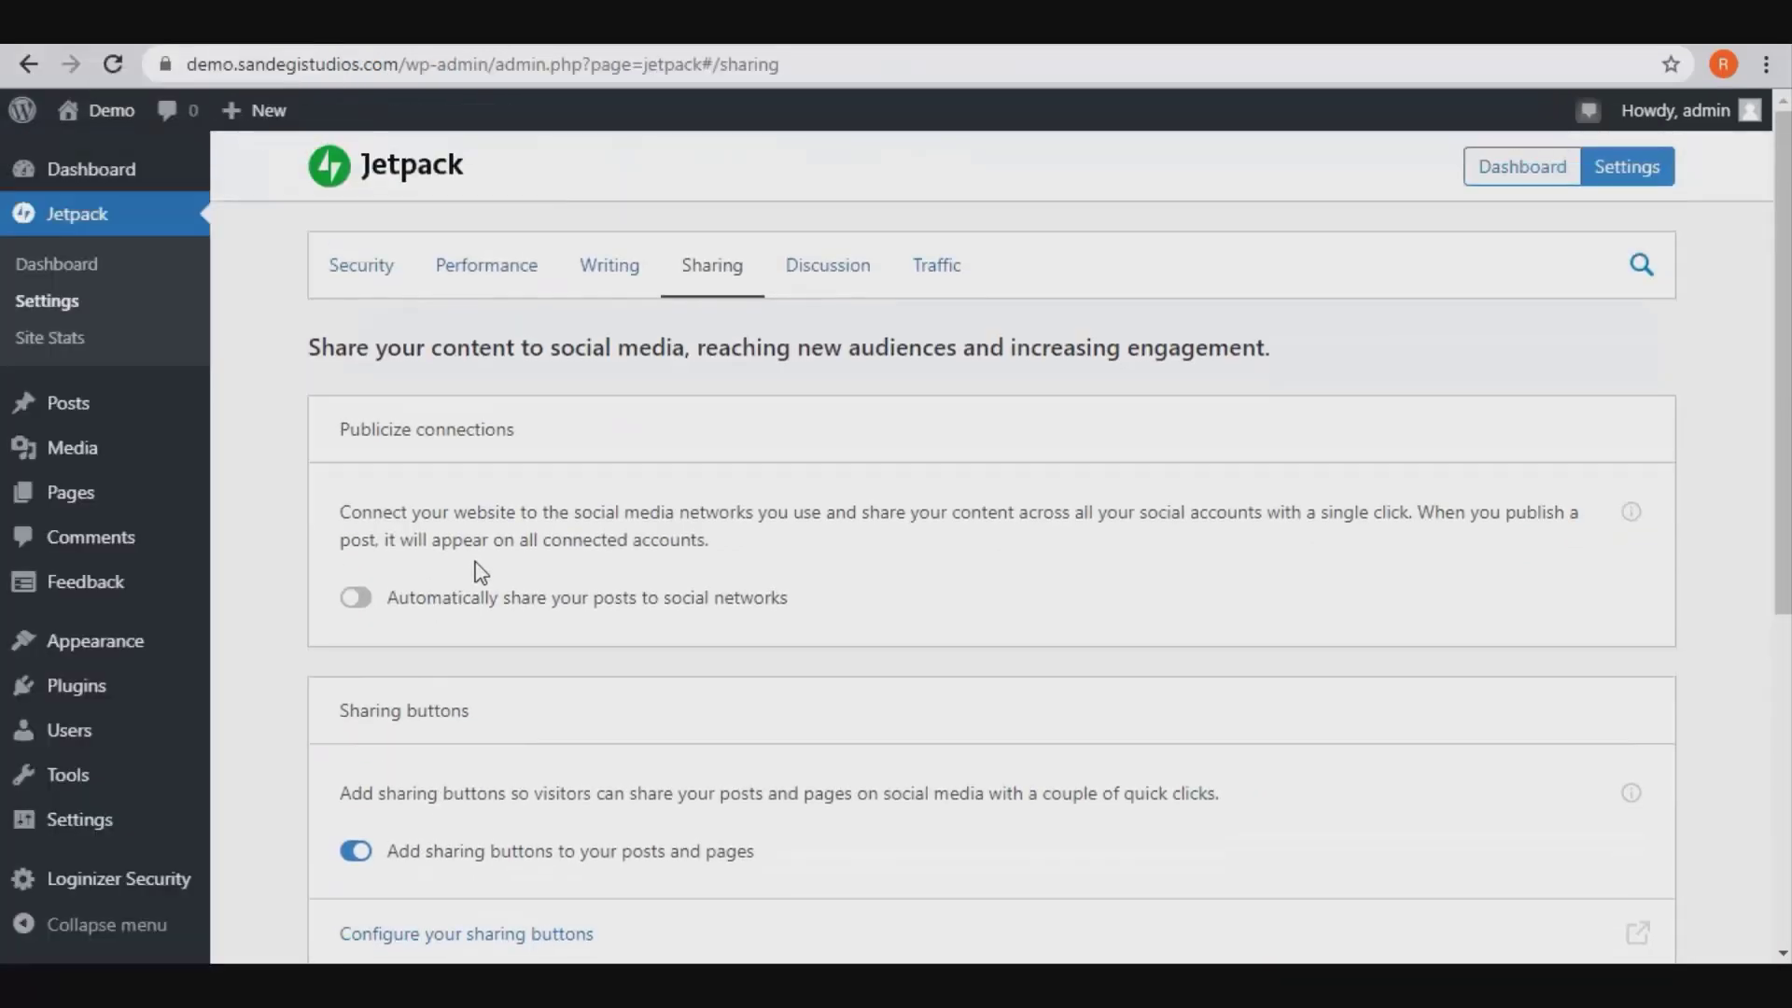
pyautogui.moveTo(762, 377)
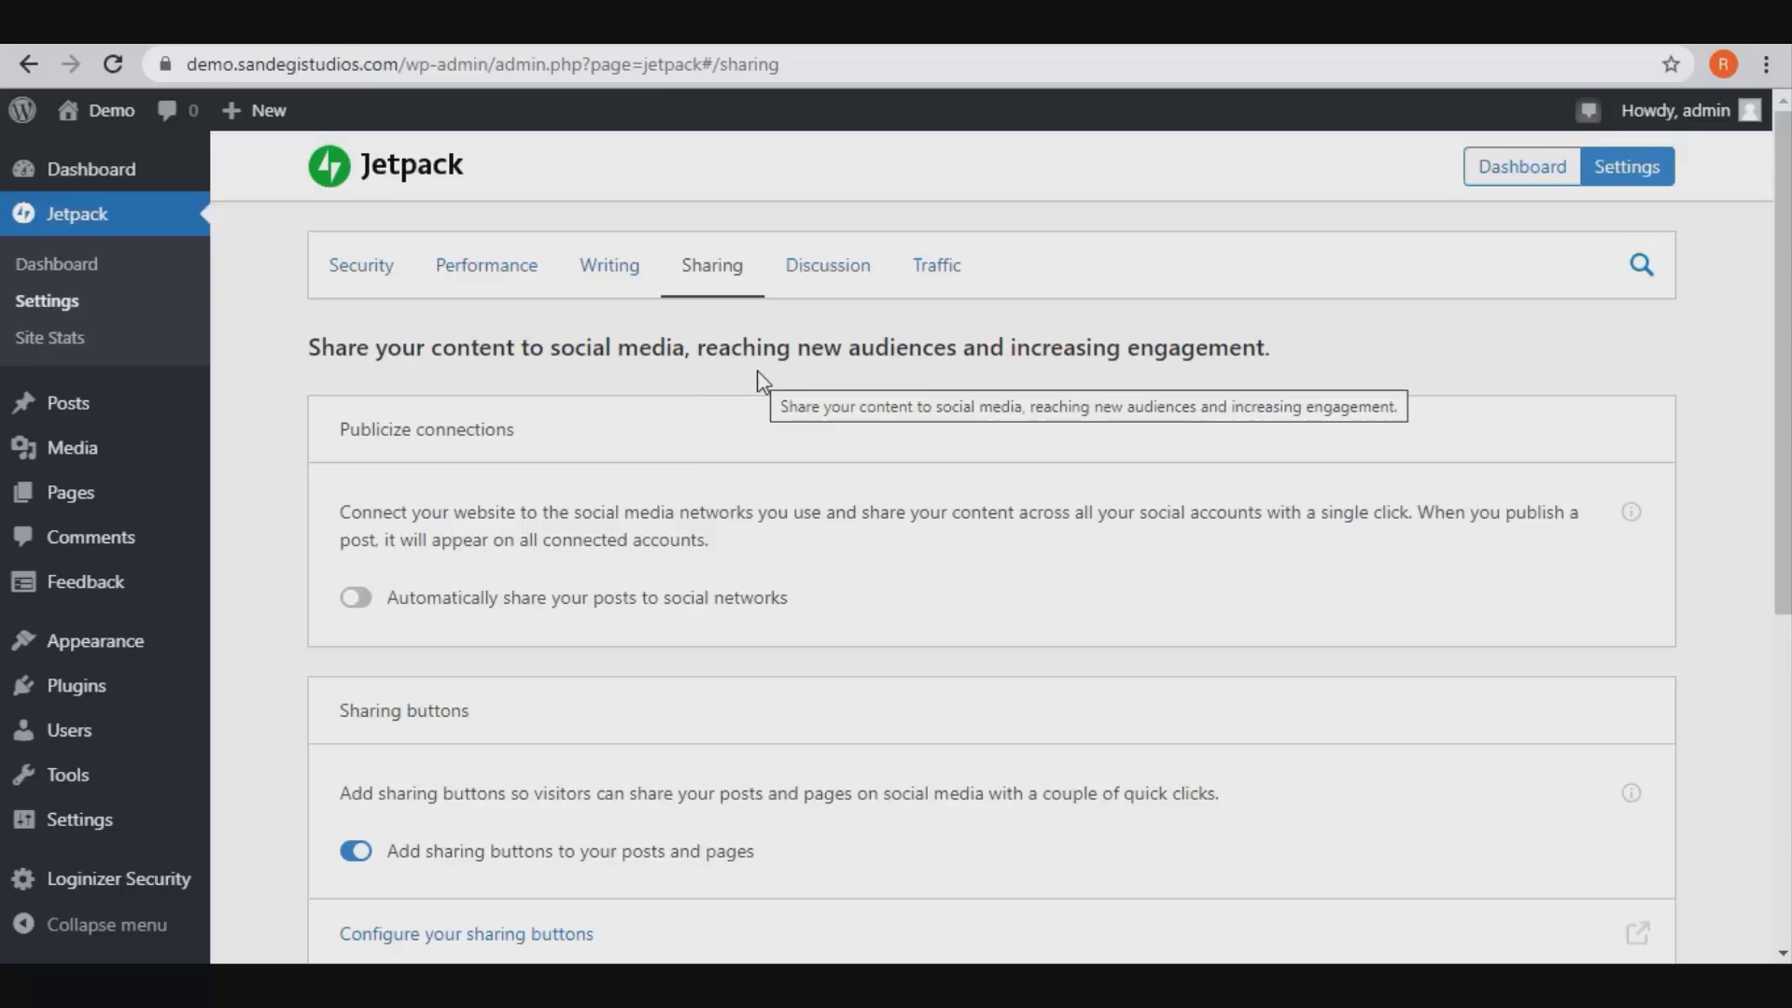